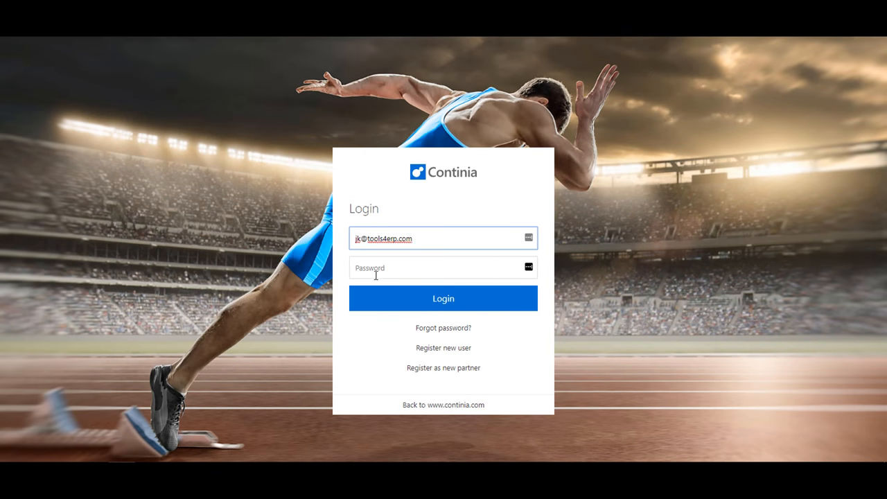
Step: Sign in to Continia with the account email and password to reach the compare result
click(444, 299)
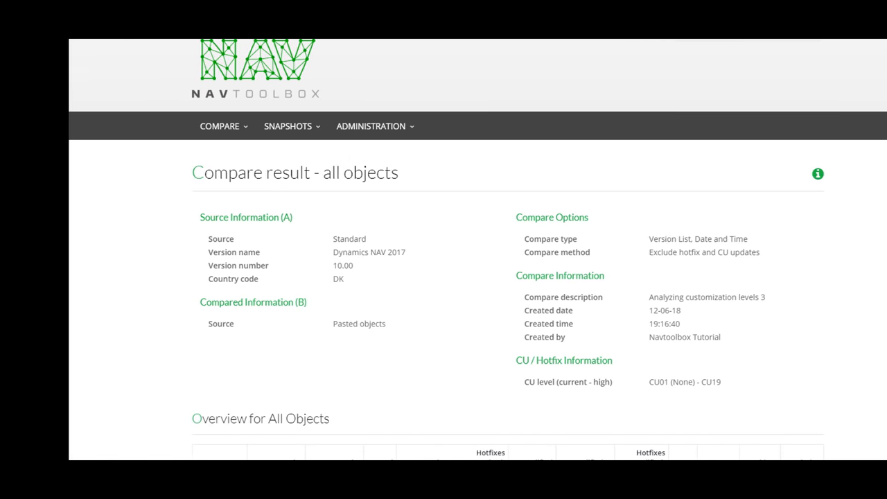
scroll(down, 3)
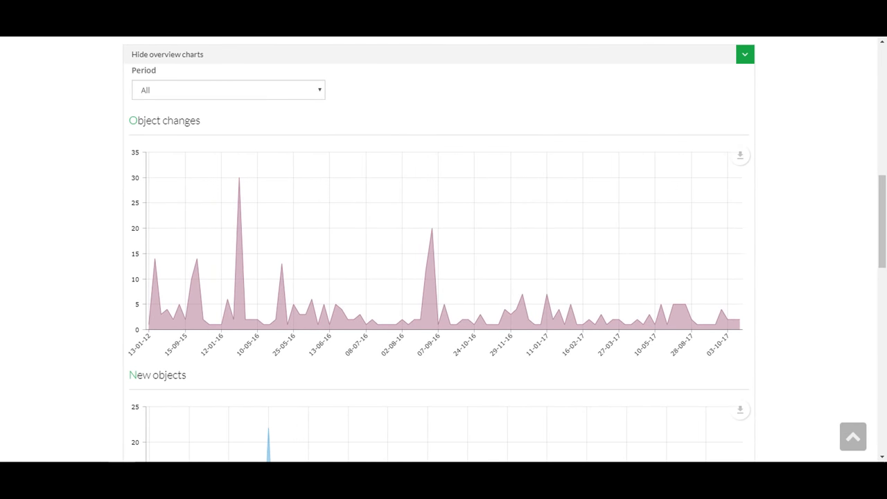
click(745, 54)
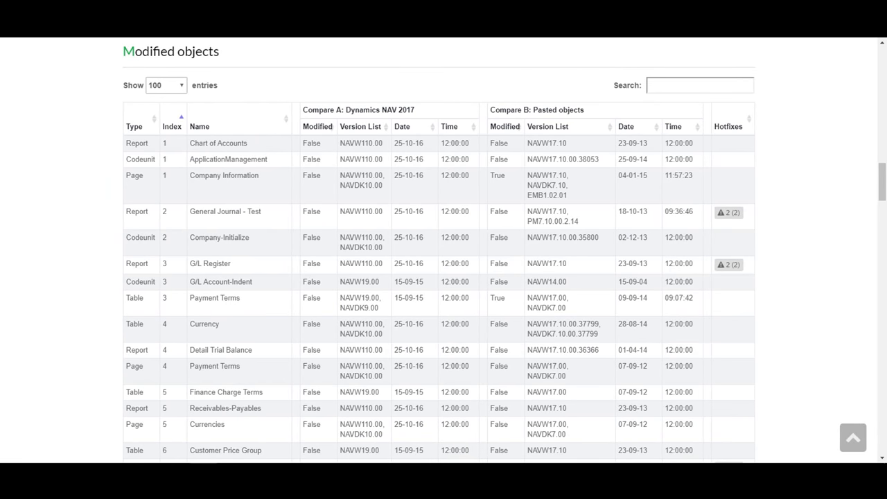
Step: Scroll down to the Modified objects table showing entries such as Customer with hotfix counts
scroll(down, 3)
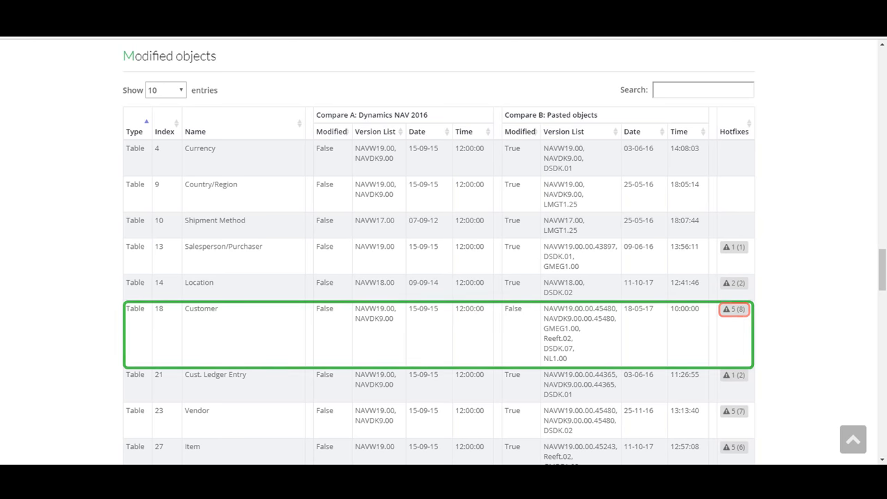
Step: Sort the Hotfixes list by Installed status and filter it with the search term 'bi'
click(733, 310)
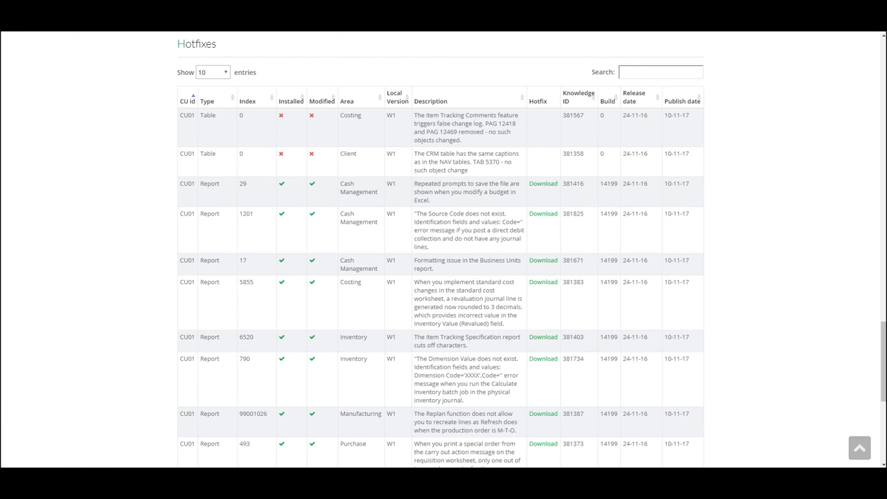
click(660, 72)
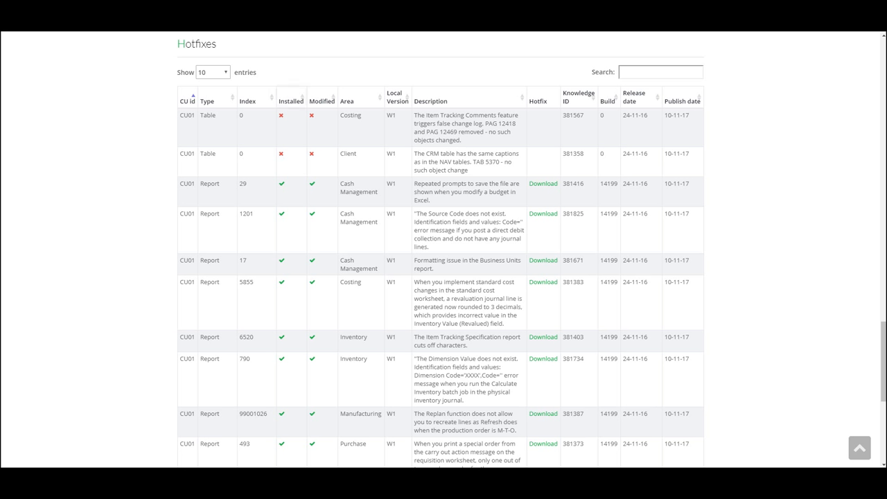
click(291, 100)
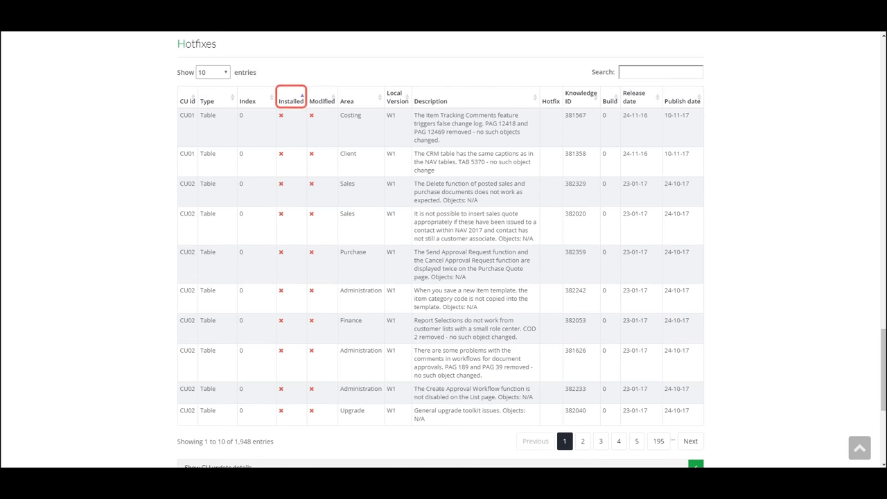
text(bi)
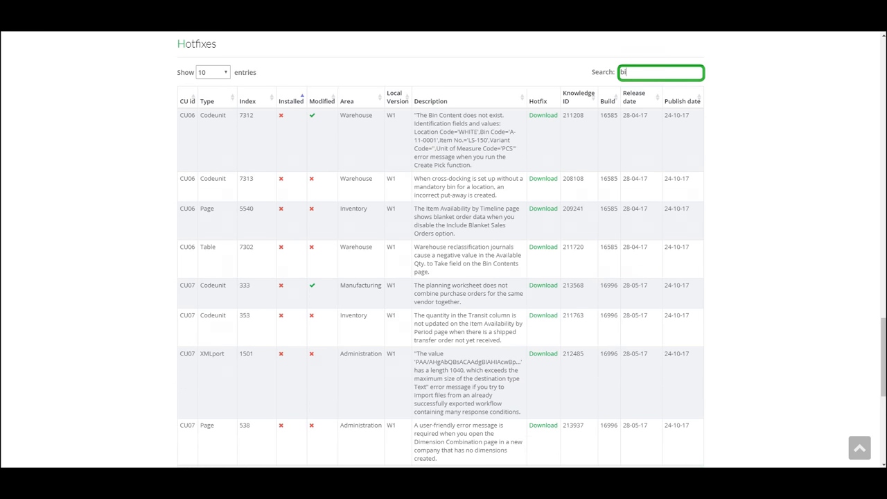